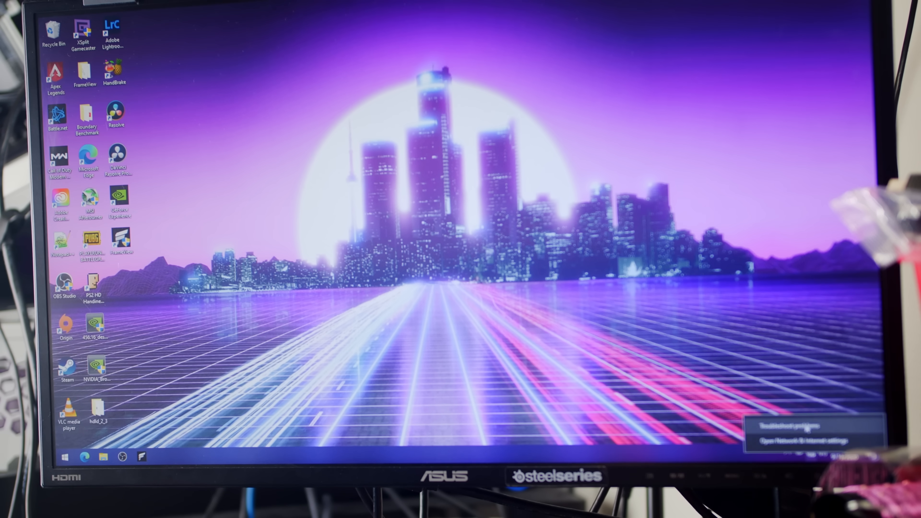
# Step: Bring up Windows Network & Internet settings, then Computer Management from the Start menu
pyautogui.click(789, 442)
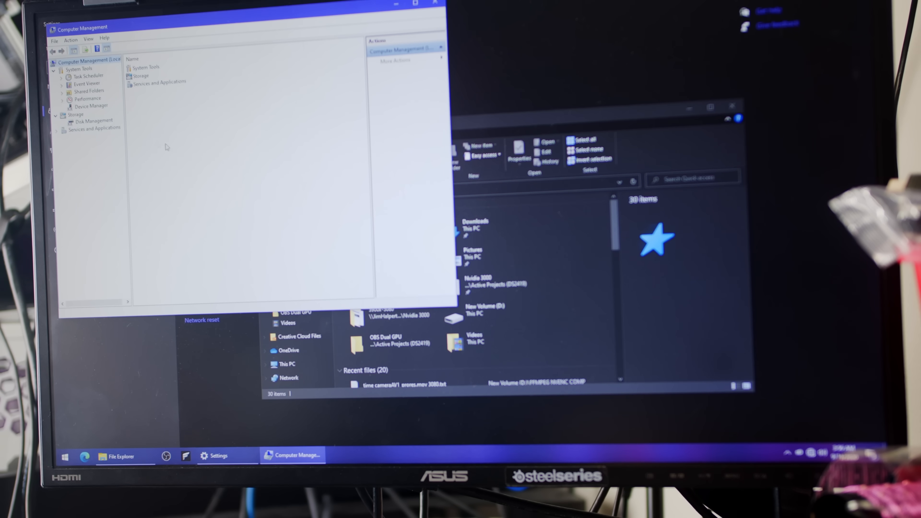
pyautogui.click(90, 106)
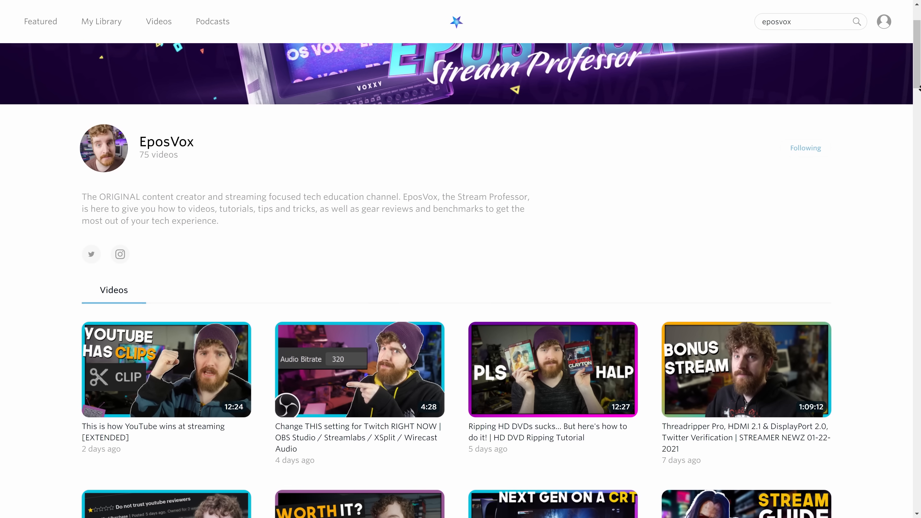
pyautogui.scroll(-3)
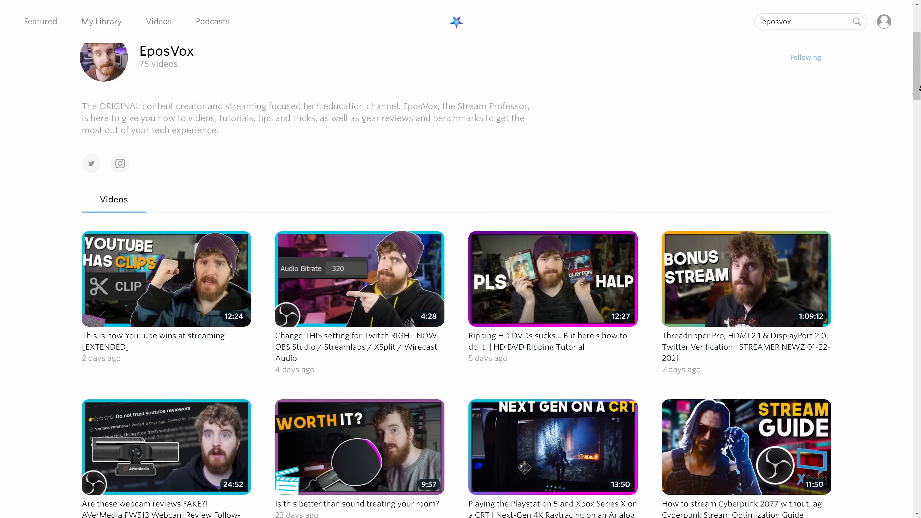
pyautogui.scroll(-3)
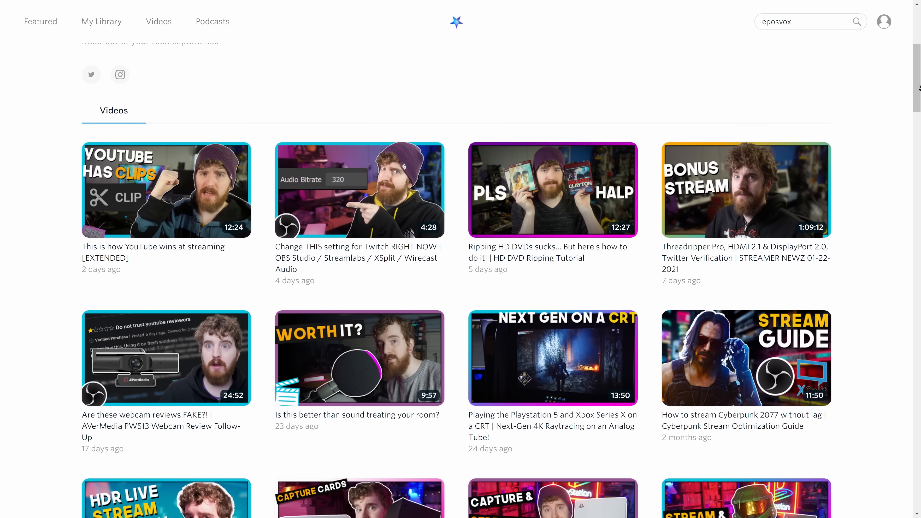
pyautogui.scroll(-3)
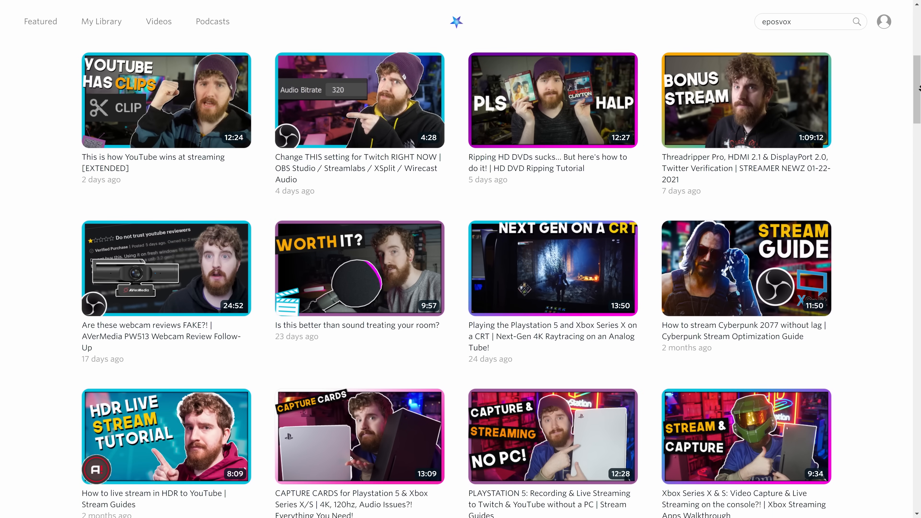
pyautogui.scroll(-3)
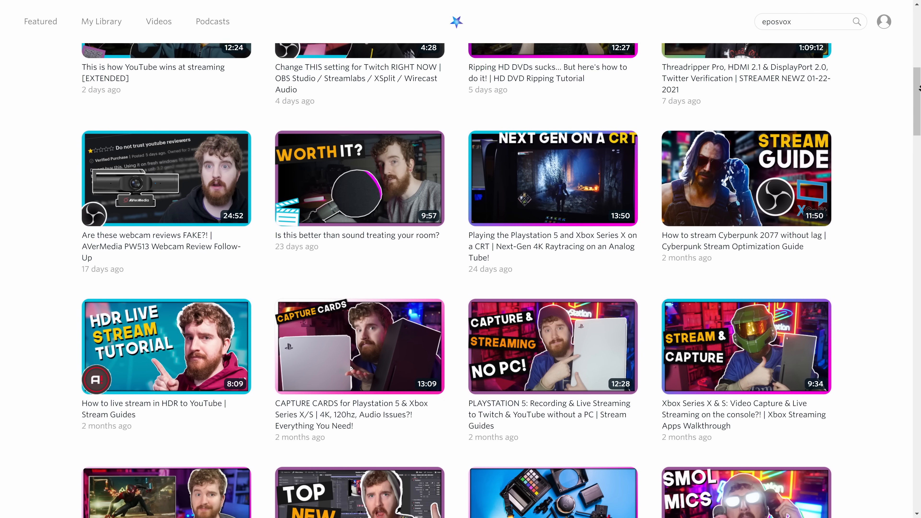
pyautogui.click(158, 21)
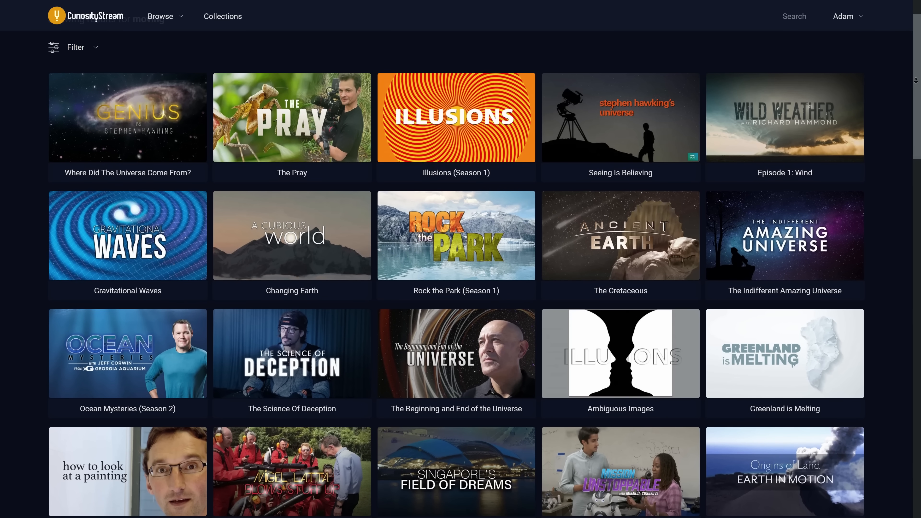
# Step: Scroll down the CuriosityStream catalogue to reach The Story Of Information tile
pyautogui.scroll(-3)
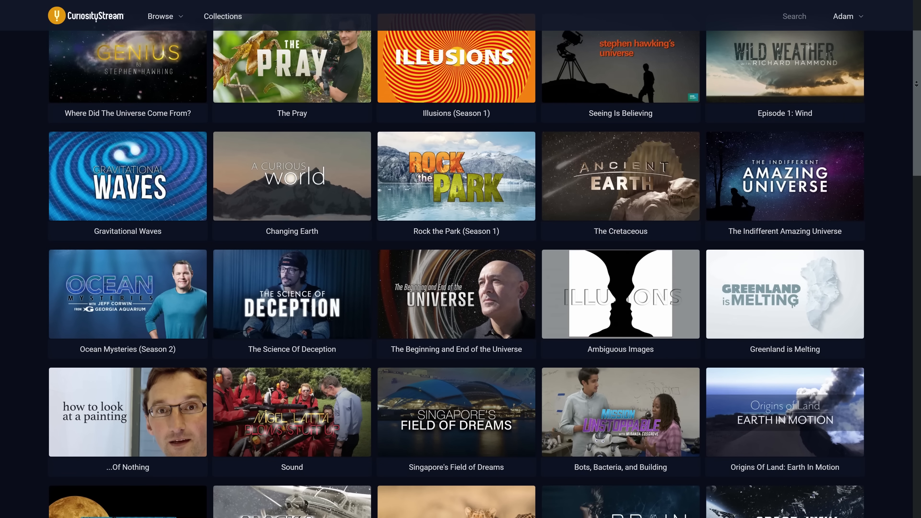
pyautogui.scroll(-3)
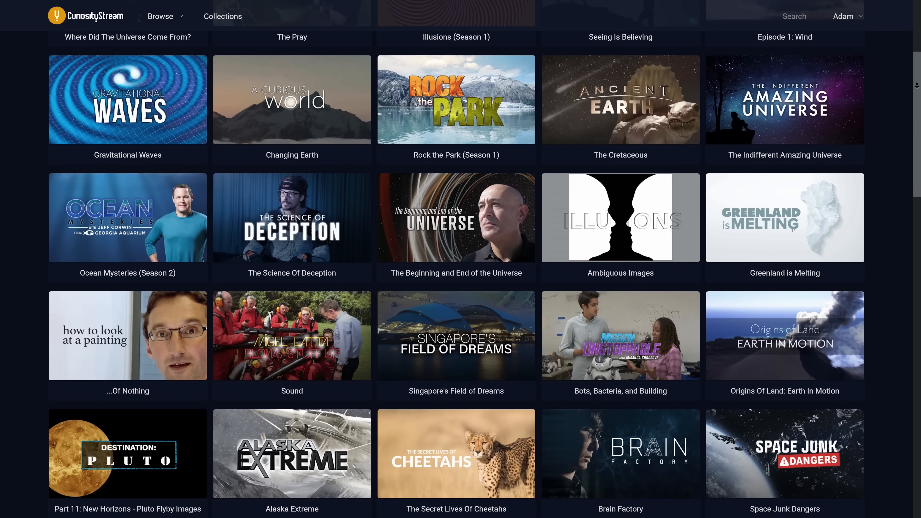
pyautogui.scroll(-3)
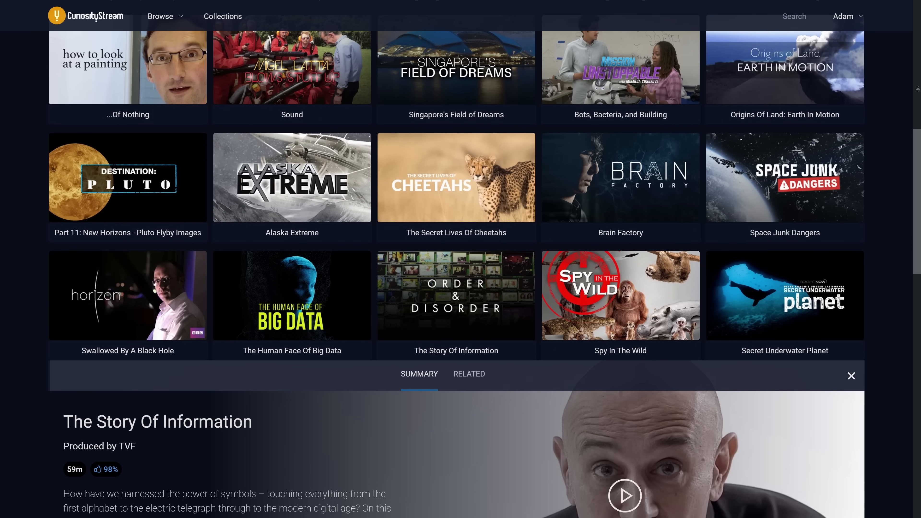
pyautogui.scroll(-3)
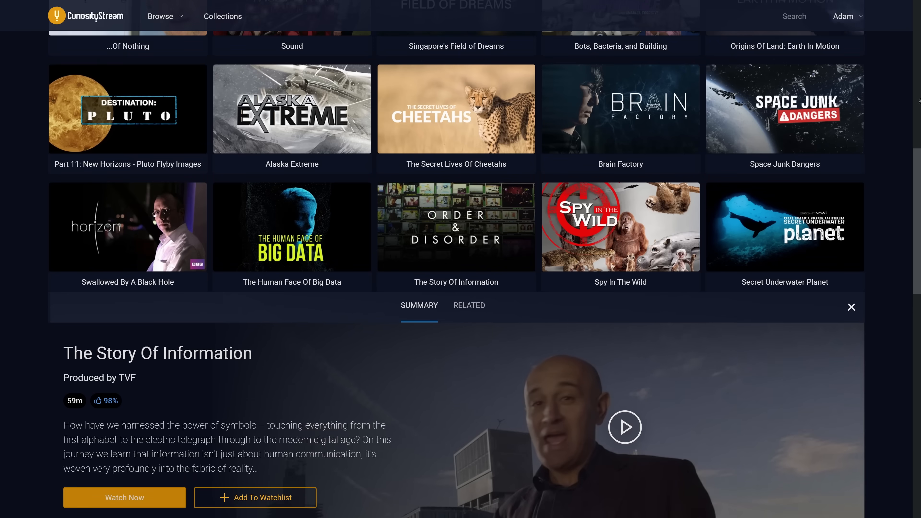
pyautogui.scroll(-3)
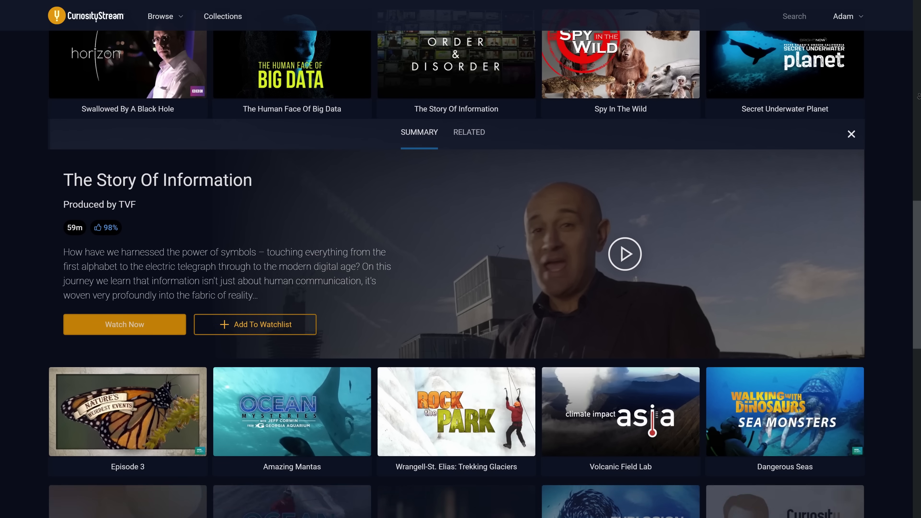
pyautogui.scroll(-3)
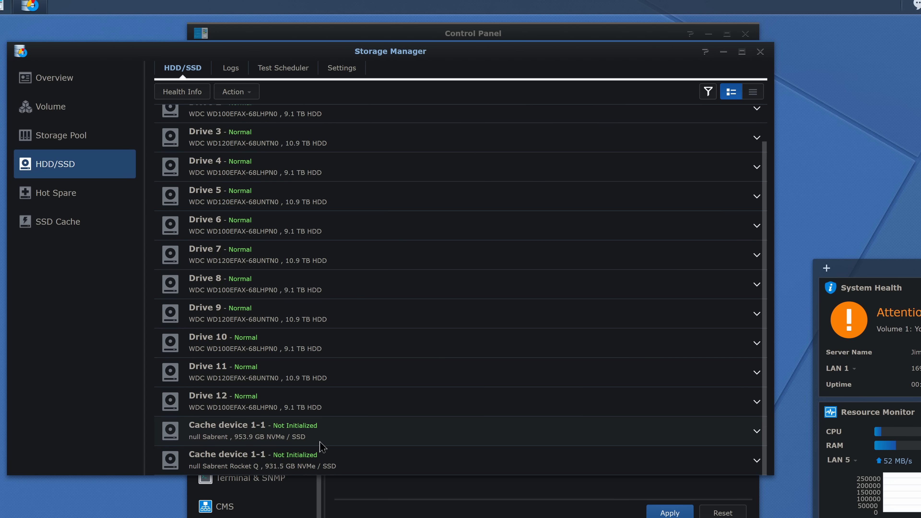
pyautogui.moveTo(360, 441)
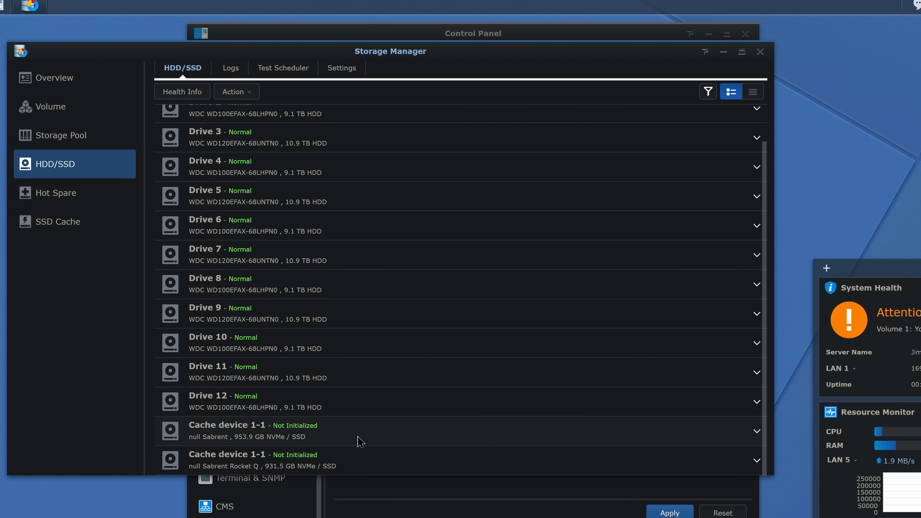
pyautogui.moveTo(344, 440)
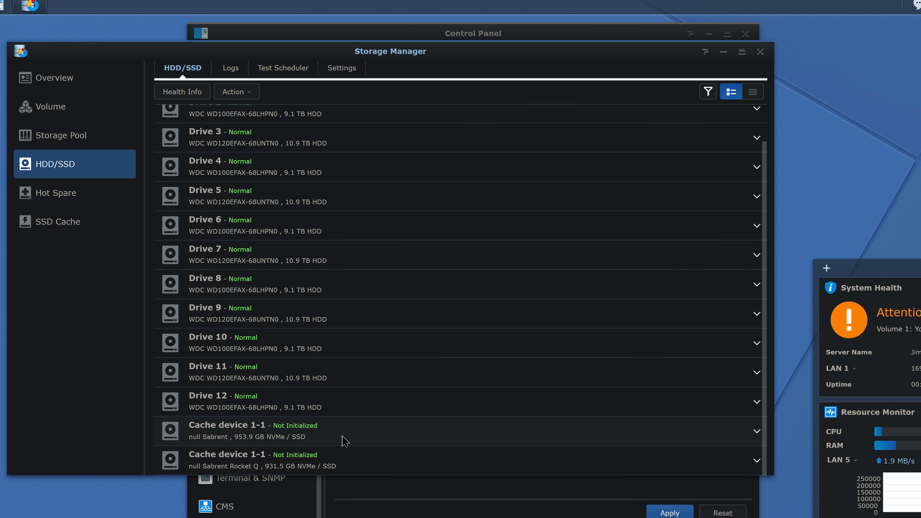
# Step: Start a new read-write SSD cache on Volume 1 using both NVMe drives, accepting the mixed-model warning
pyautogui.click(57, 222)
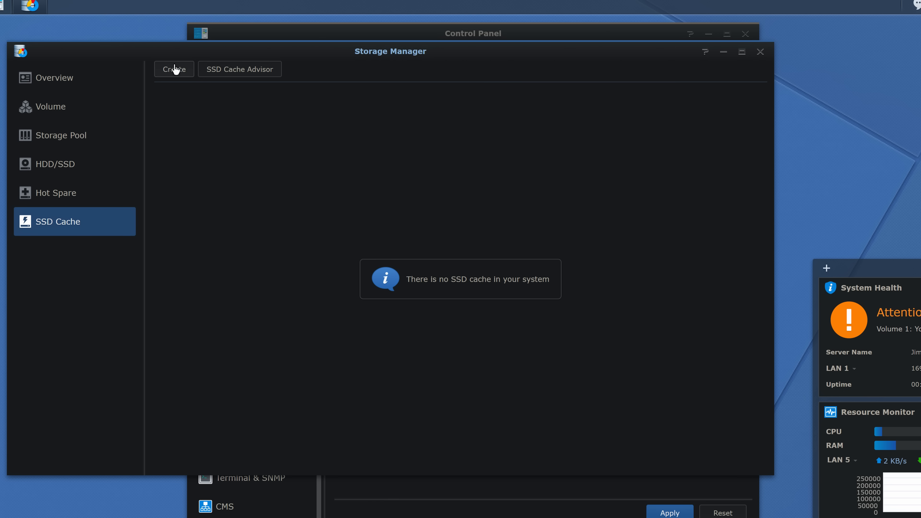
pyautogui.click(174, 68)
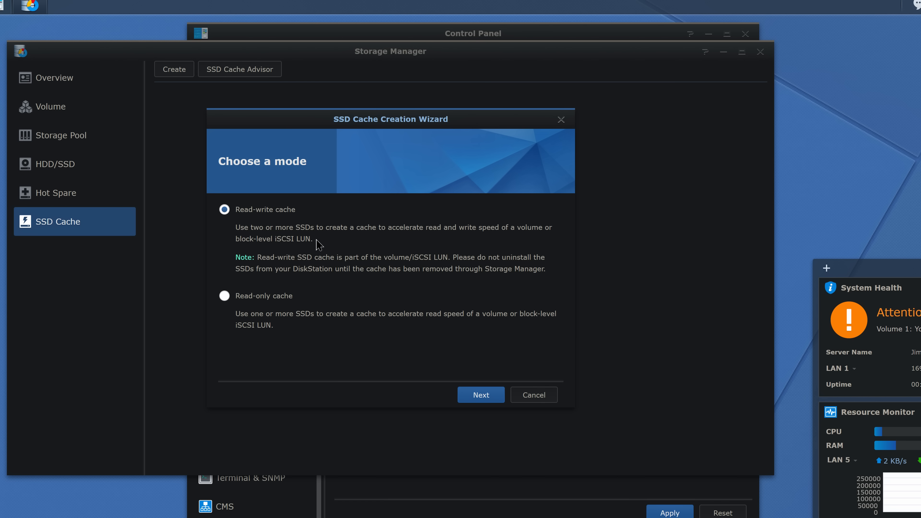
pyautogui.moveTo(416, 241)
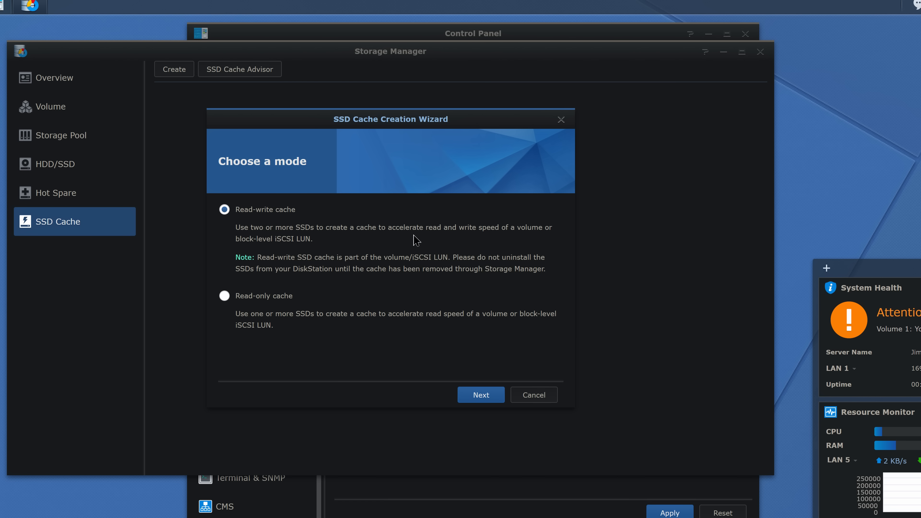
pyautogui.moveTo(342, 321)
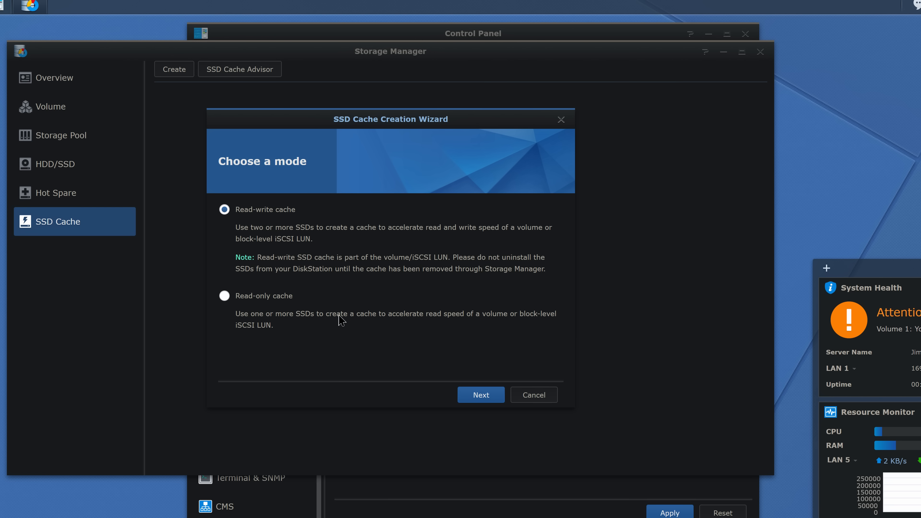
pyautogui.click(481, 395)
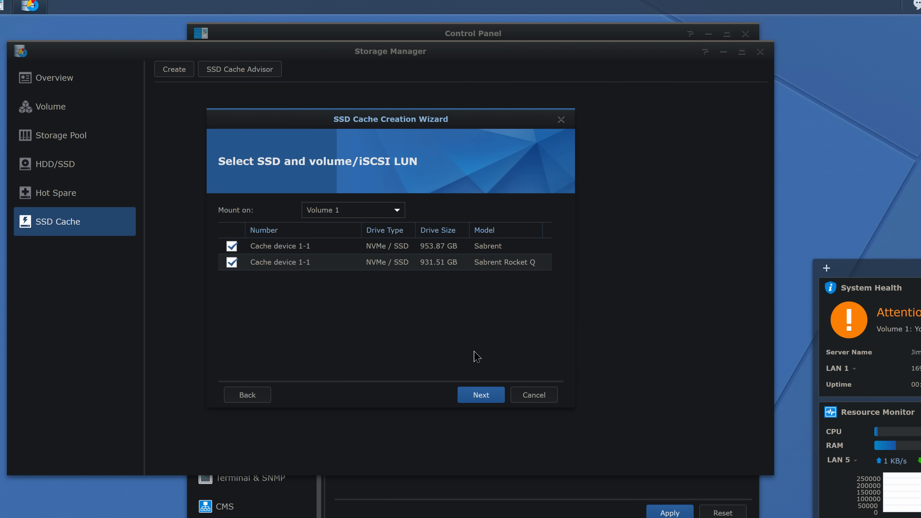
pyautogui.click(353, 210)
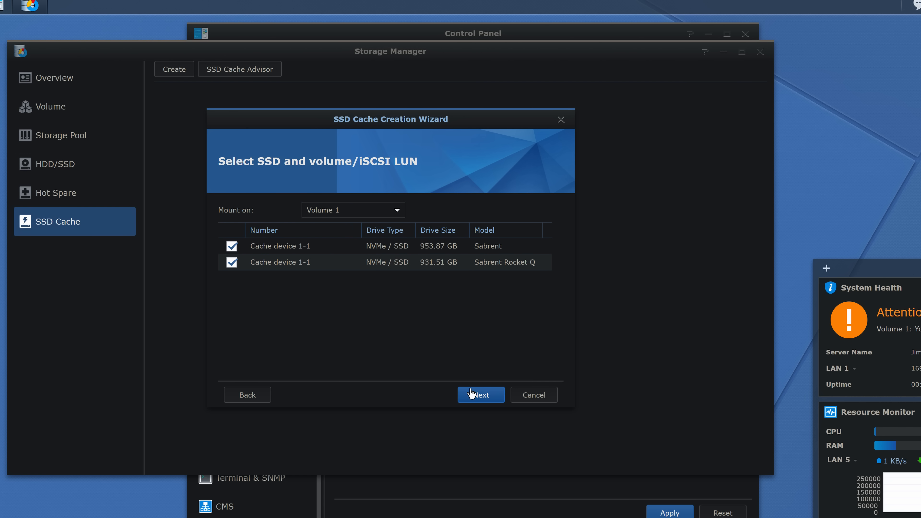
pyautogui.click(480, 395)
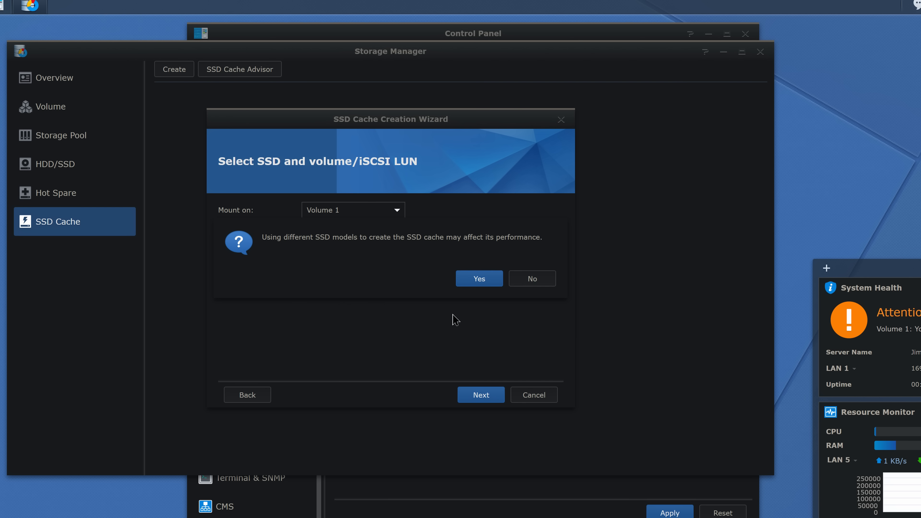
pyautogui.click(479, 278)
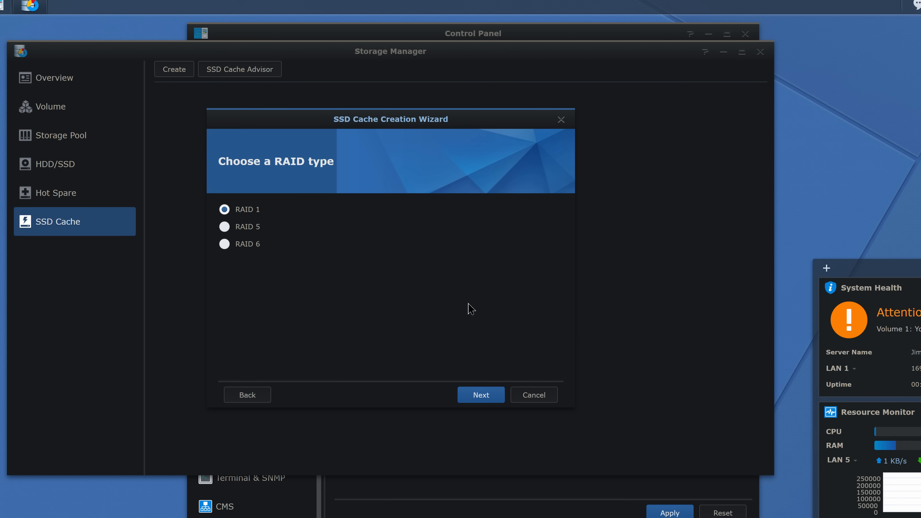
pyautogui.moveTo(385, 287)
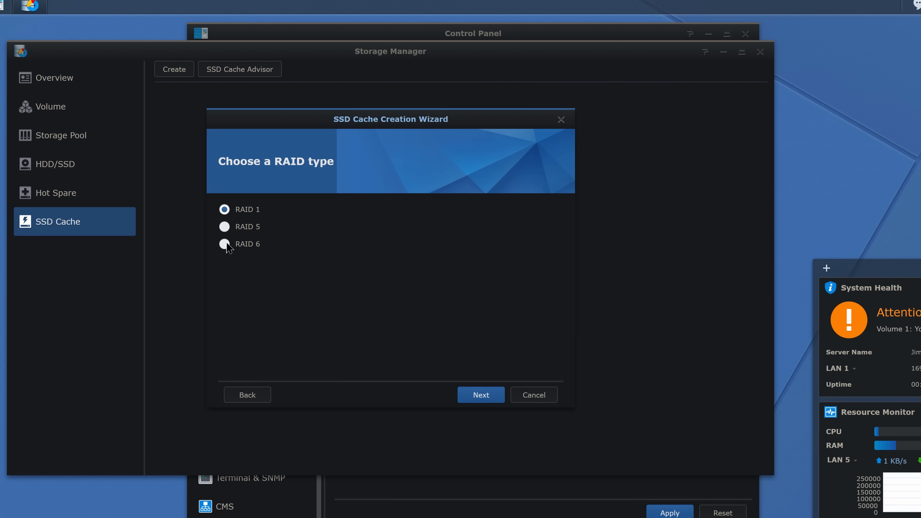
# Step: Keep RAID 1 with the full 931 GB allocation and confirm creation, acknowledging SSD data erasure
pyautogui.click(480, 395)
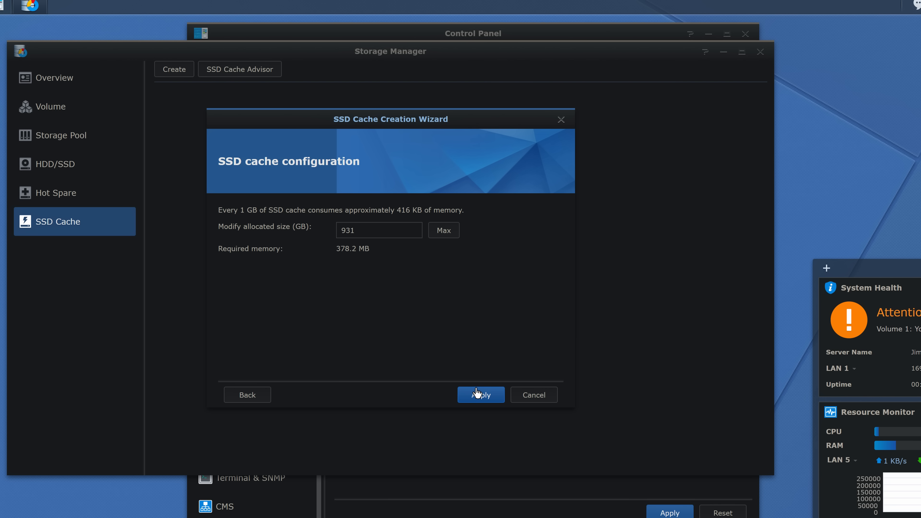
pyautogui.moveTo(413, 337)
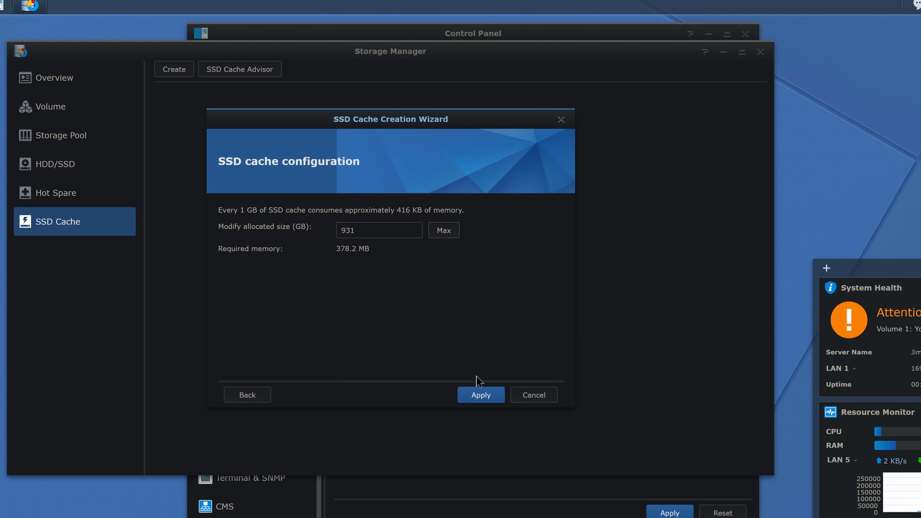
pyautogui.click(480, 395)
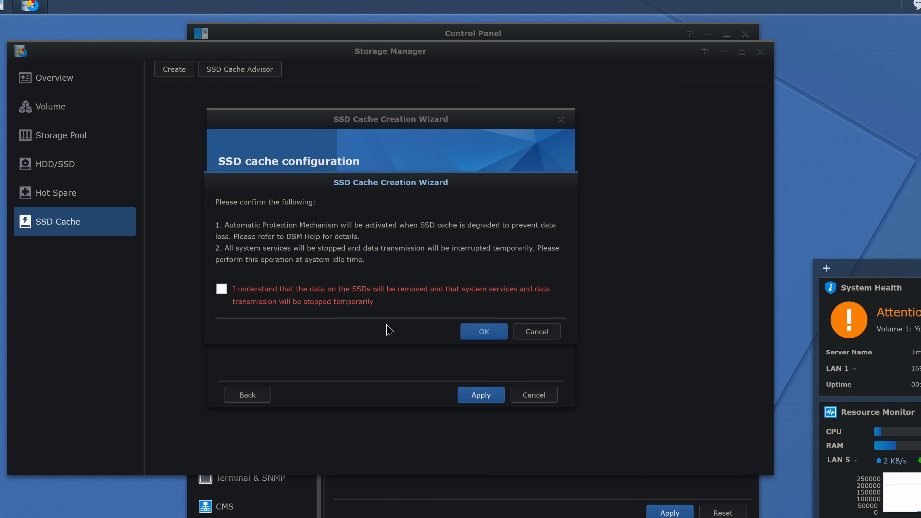
pyautogui.moveTo(306, 239)
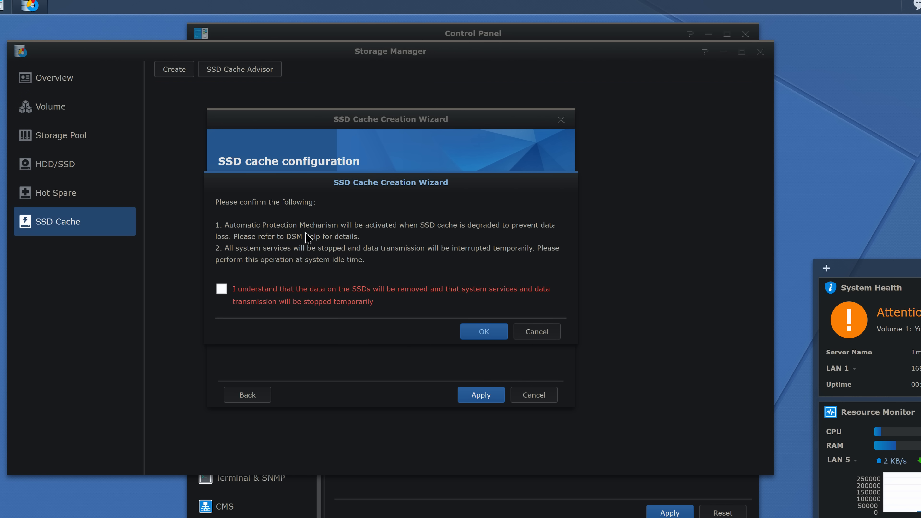
pyautogui.moveTo(258, 276)
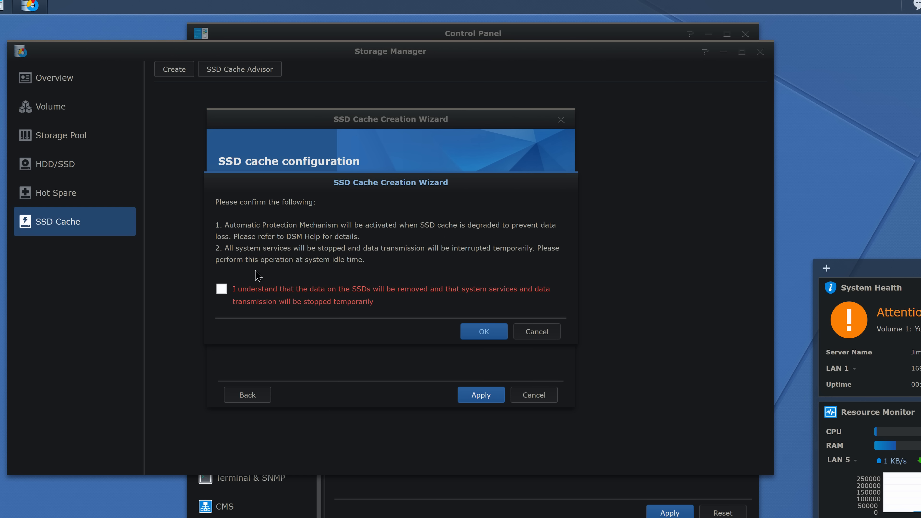
pyautogui.click(222, 288)
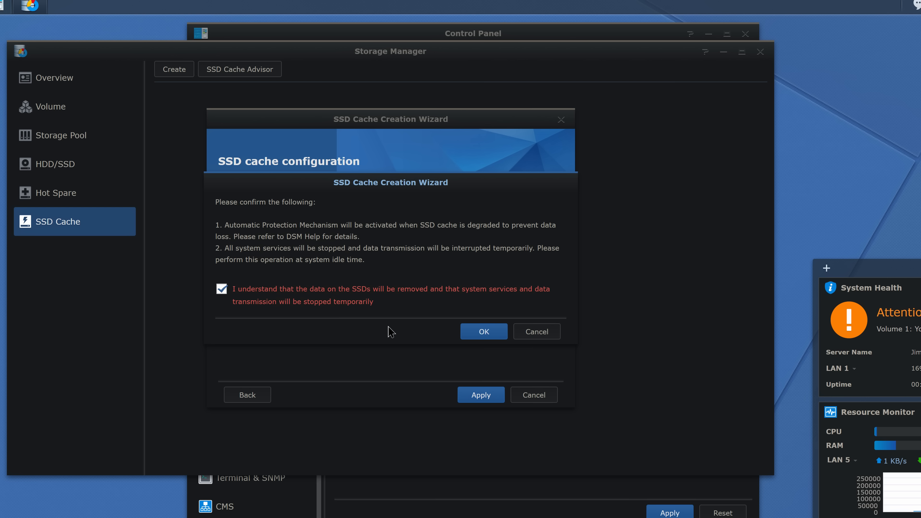
pyautogui.moveTo(483, 331)
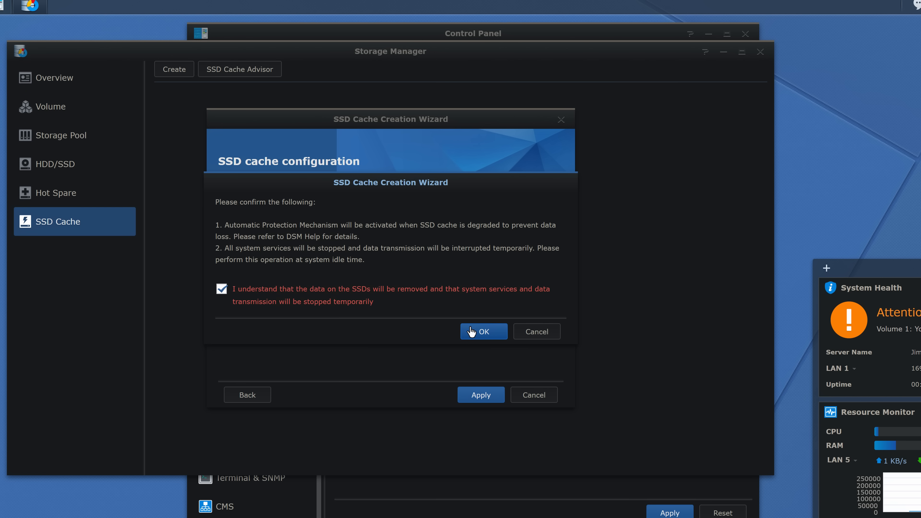
pyautogui.click(483, 330)
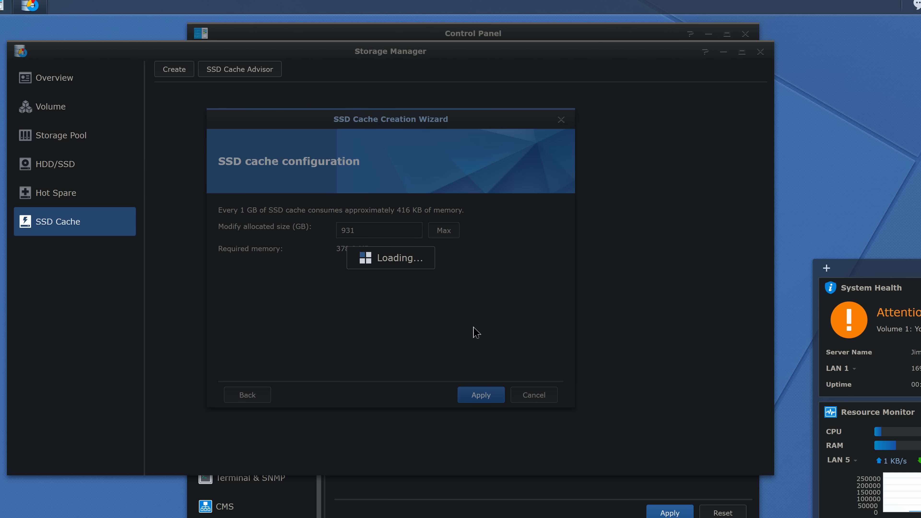
pyautogui.moveTo(467, 329)
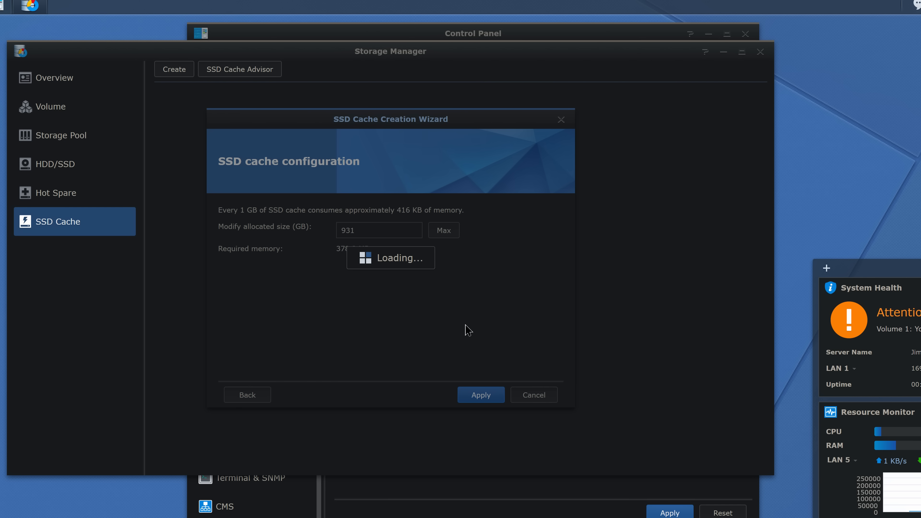
pyautogui.moveTo(462, 328)
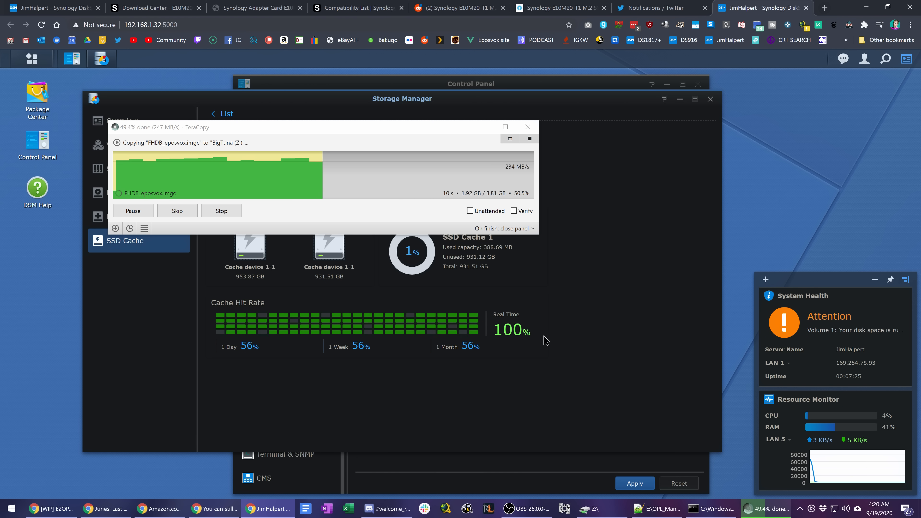
pyautogui.moveTo(523, 338)
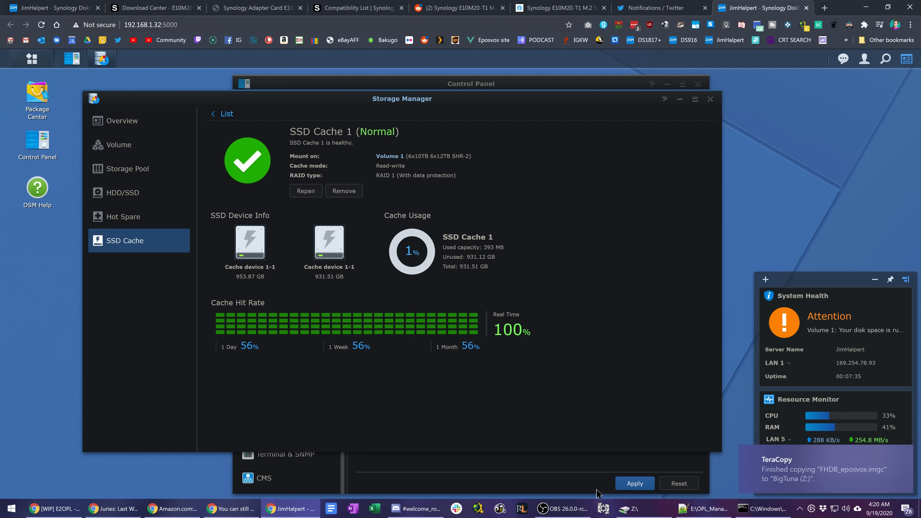
# Step: Select the A Bill of Rights .mkv in the NAS VHS folder for copying to the local NVMe drive
pyautogui.click(629, 509)
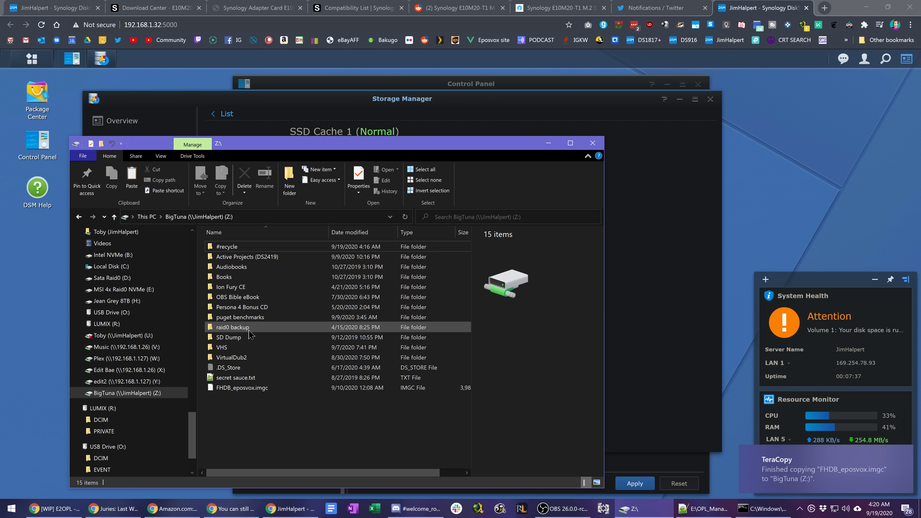
pyautogui.doubleClick(222, 347)
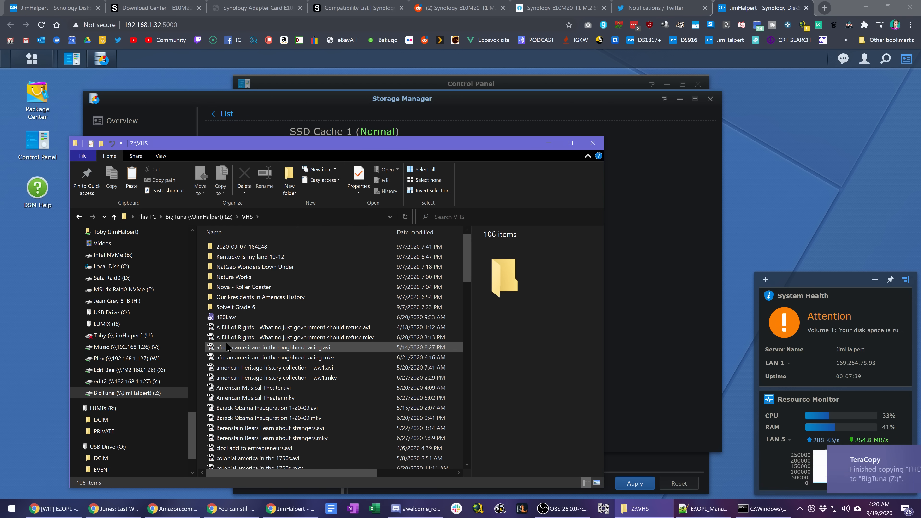
pyautogui.click(294, 337)
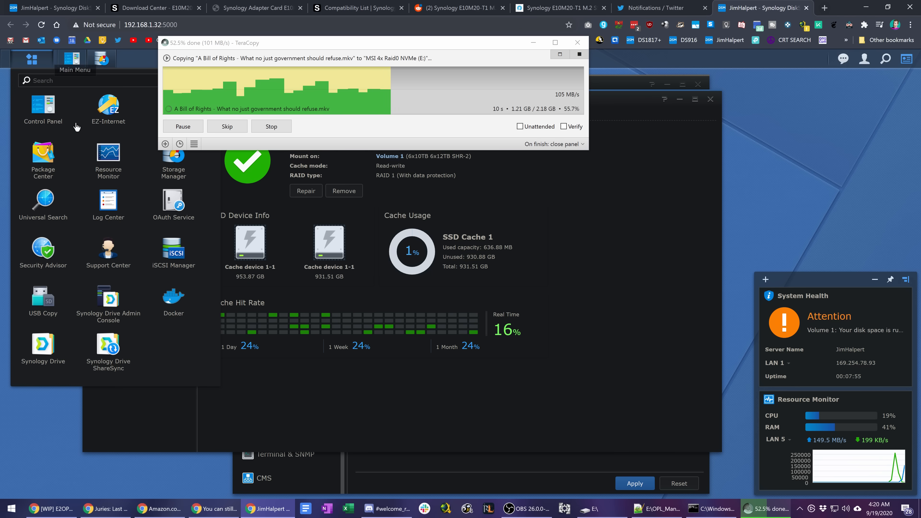
# Step: Check Resource Monitor's Volume graph and full performance overview during the copy, then return to File Explorer
pyautogui.click(108, 159)
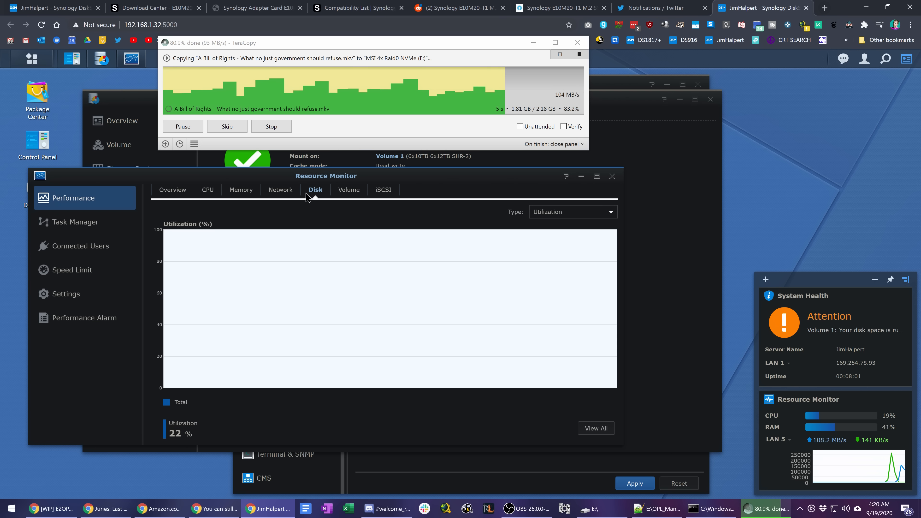
pyautogui.click(349, 189)
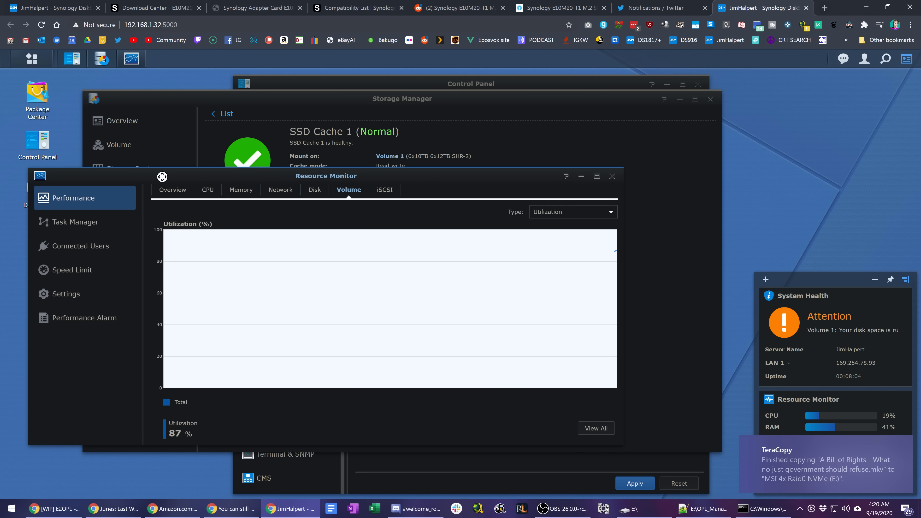
pyautogui.click(174, 189)
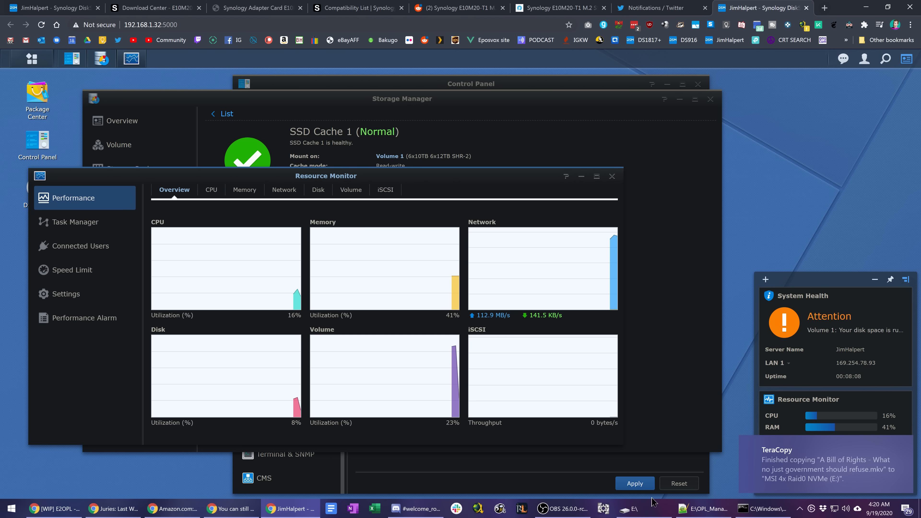
pyautogui.click(631, 508)
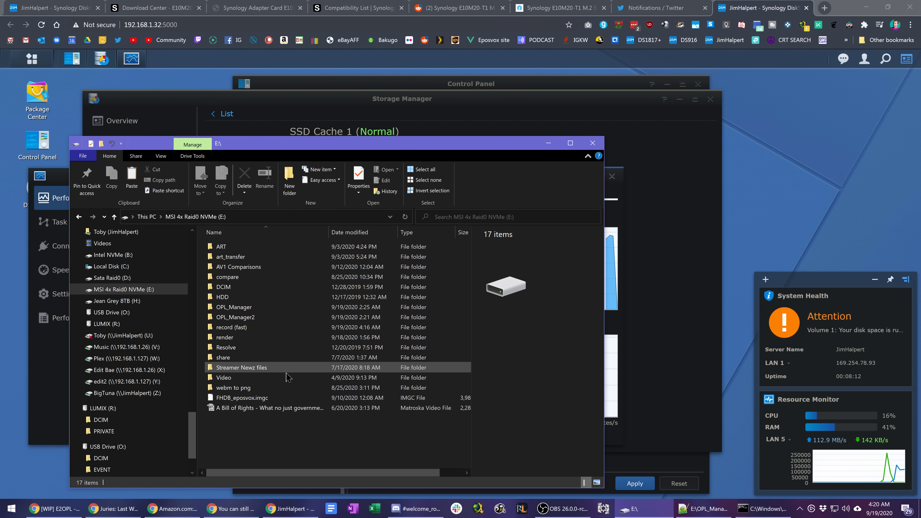
# Step: Select the A Bill of Rights .mkv in BigTuna (Z:) VHS folder for another copy test
pyautogui.click(125, 393)
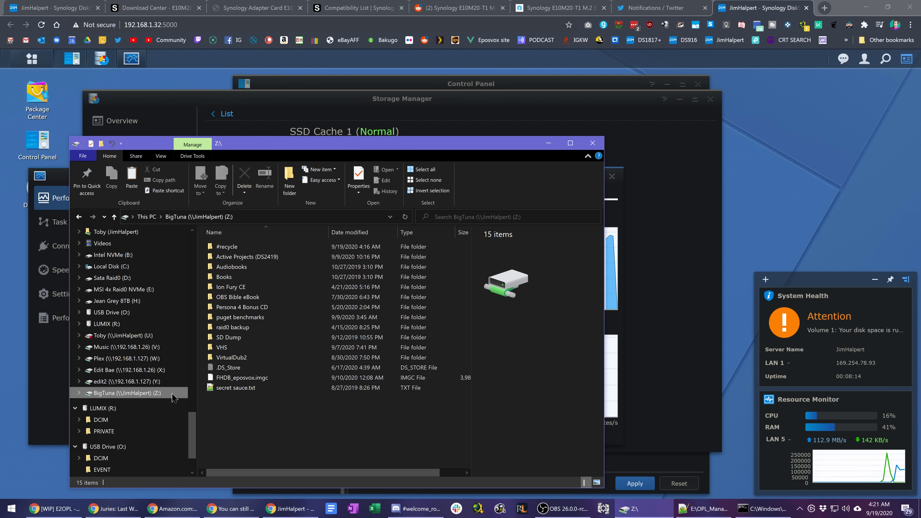
pyautogui.doubleClick(222, 347)
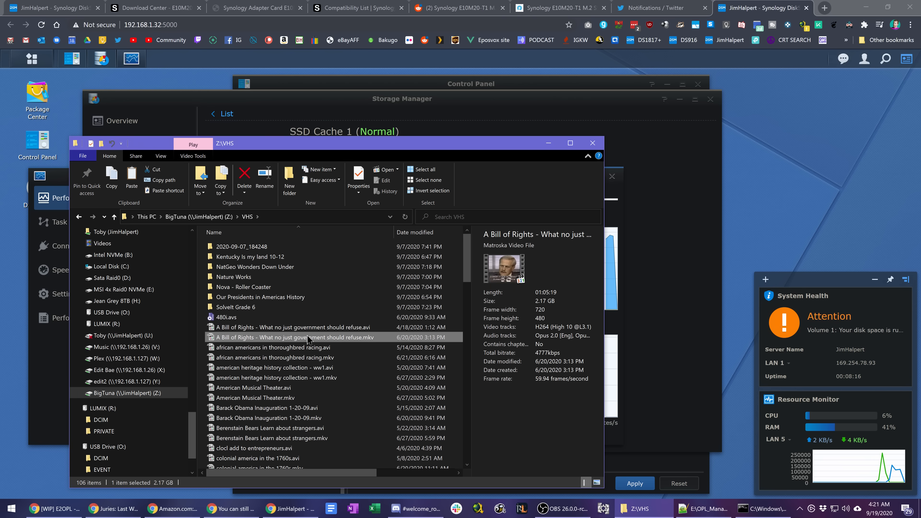
pyautogui.click(123, 289)
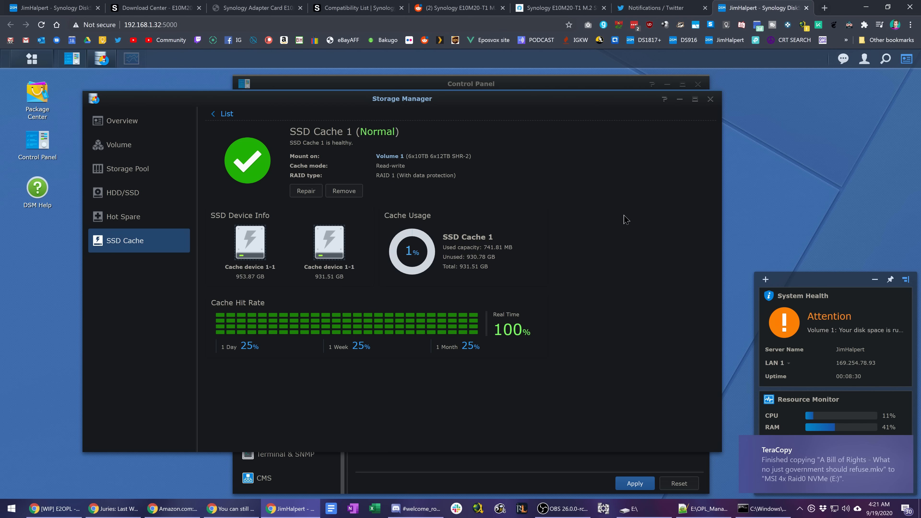
pyautogui.moveTo(602, 335)
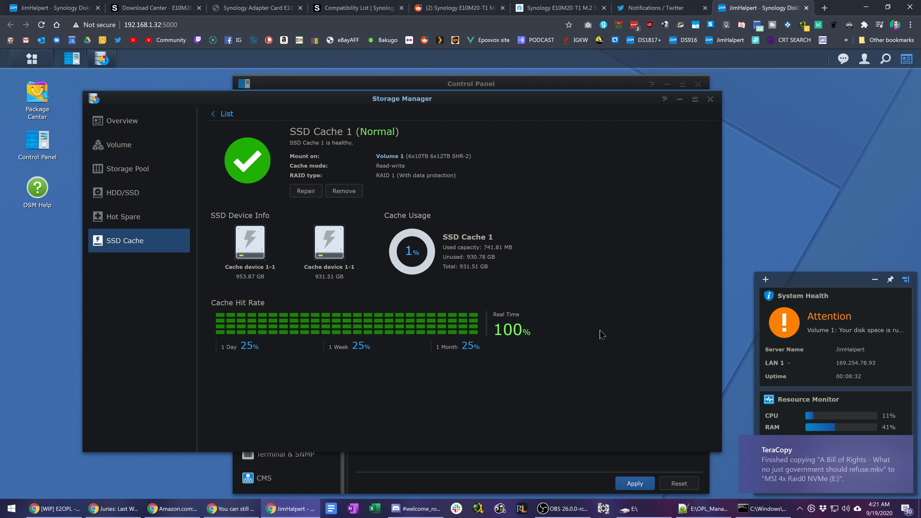
pyautogui.moveTo(618, 424)
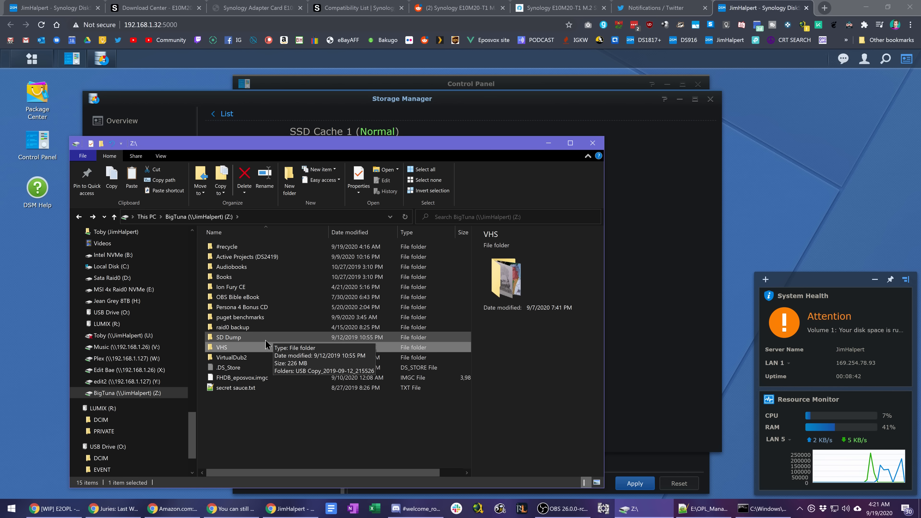
# Step: Browse into the Nvidia 3000 folder under Active Projects (DS2419) on the NAS
pyautogui.doubleClick(247, 257)
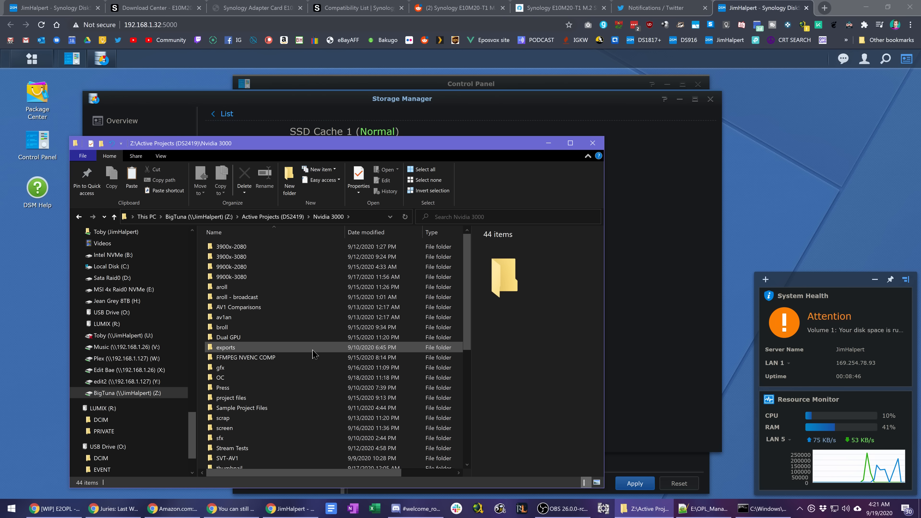
pyautogui.scroll(-3)
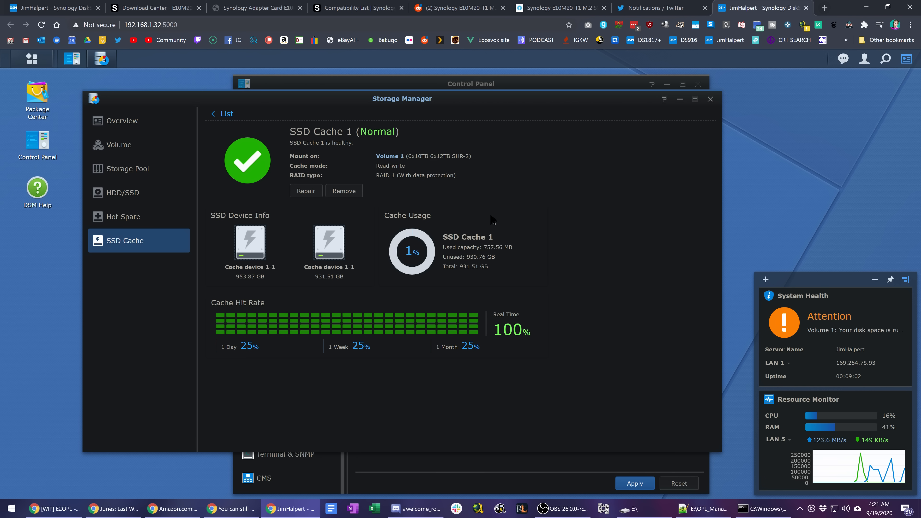
pyautogui.moveTo(529, 257)
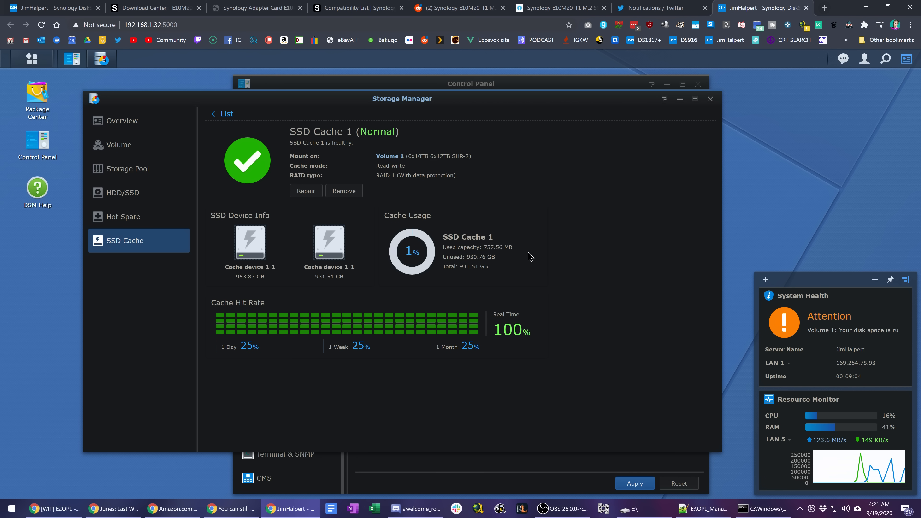